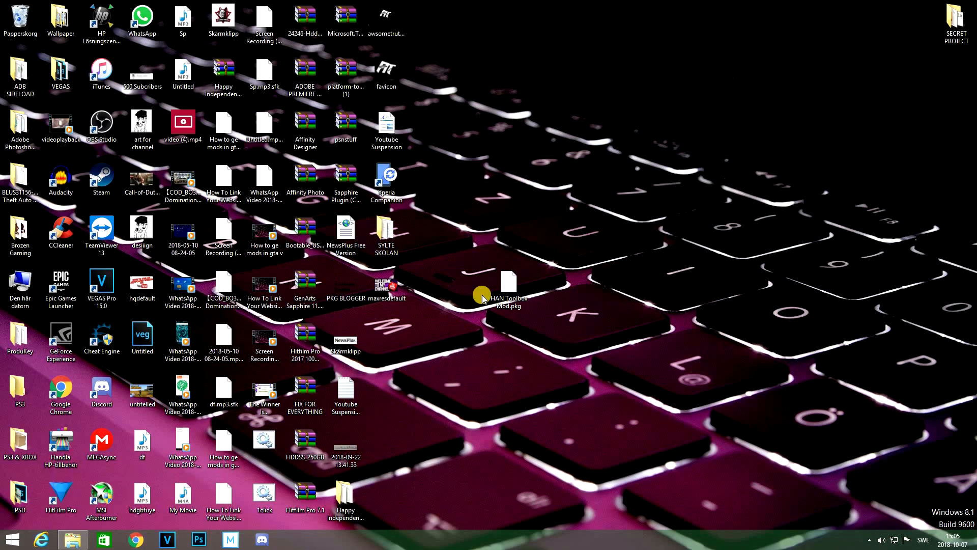
pyautogui.moveTo(466, 258)
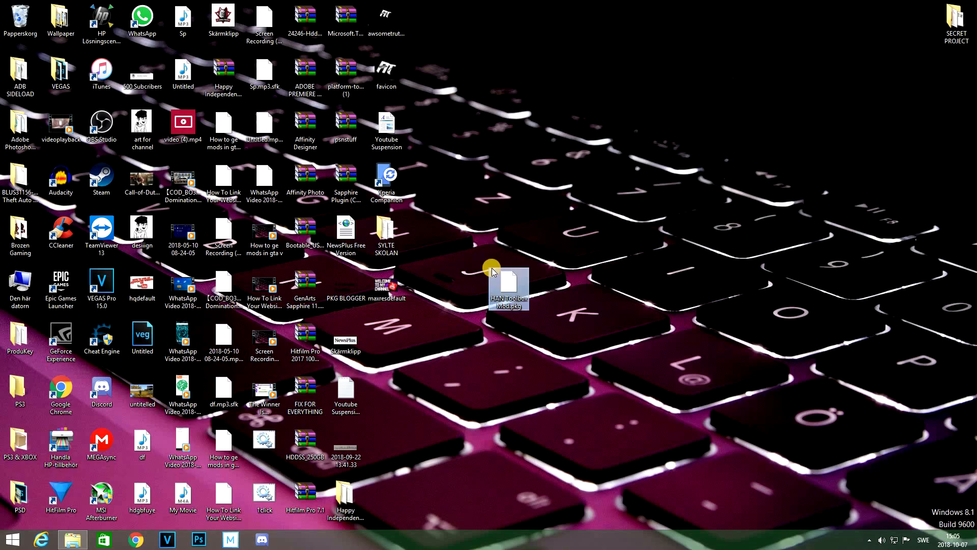
pyautogui.moveTo(509, 287)
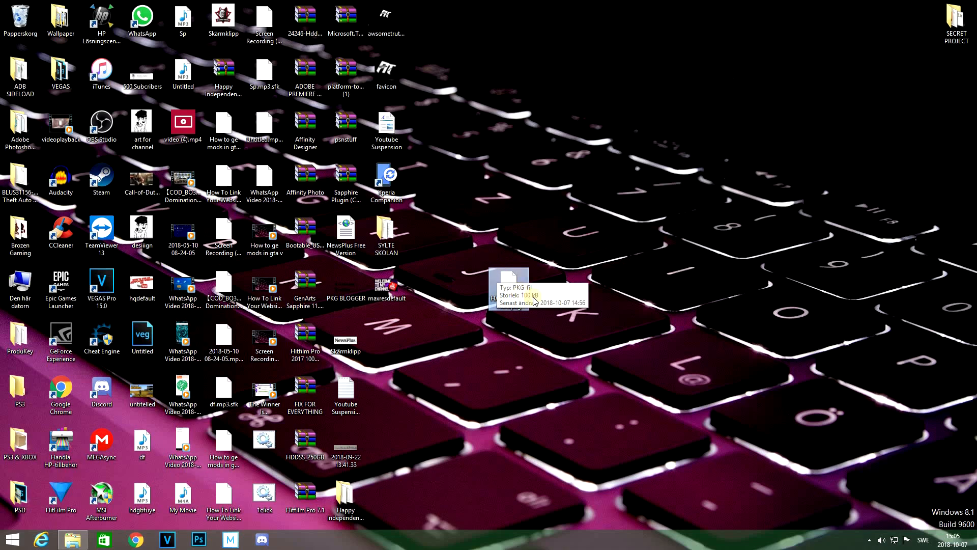
pyautogui.moveTo(555, 310)
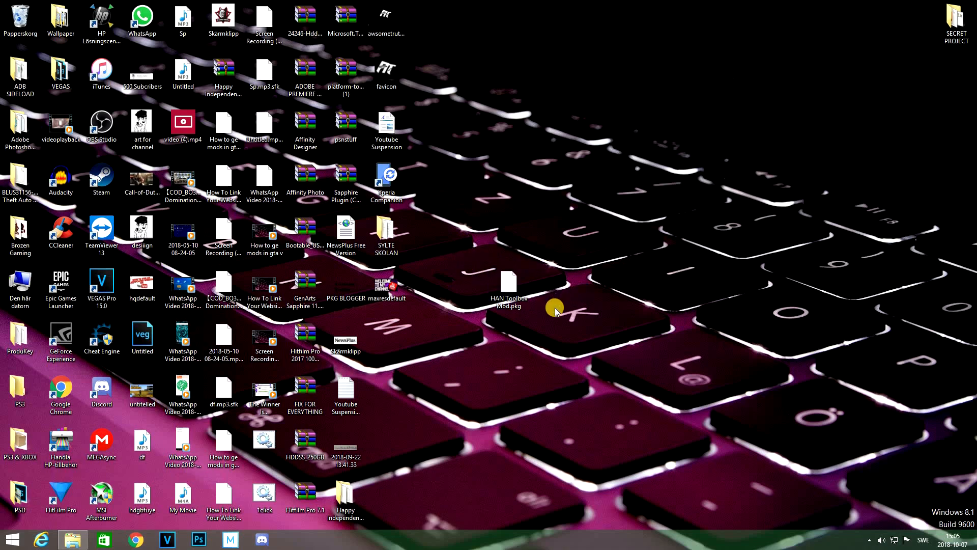
# Step: Check the properties of HAN Toolbox Mod.pkg from This PC
pyautogui.click(509, 284)
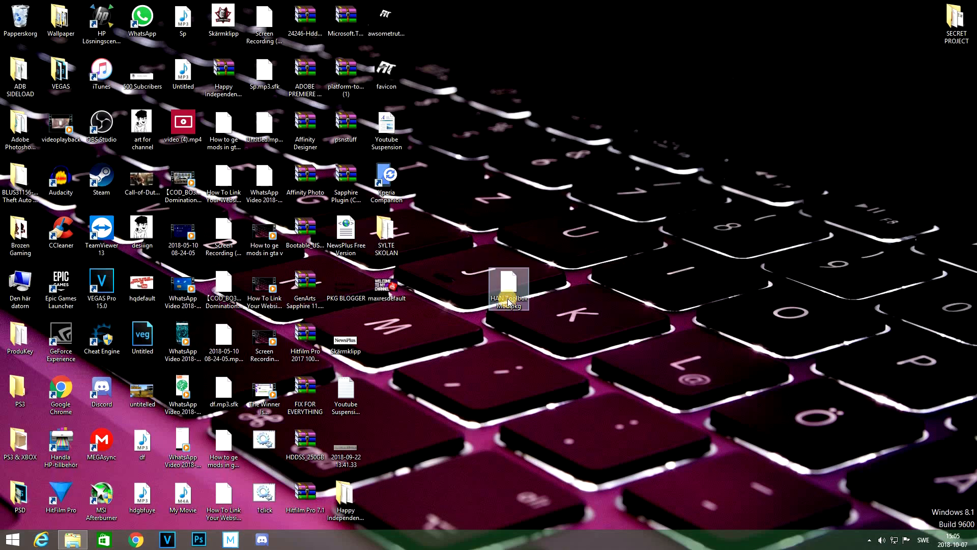
pyautogui.moveTo(72, 540)
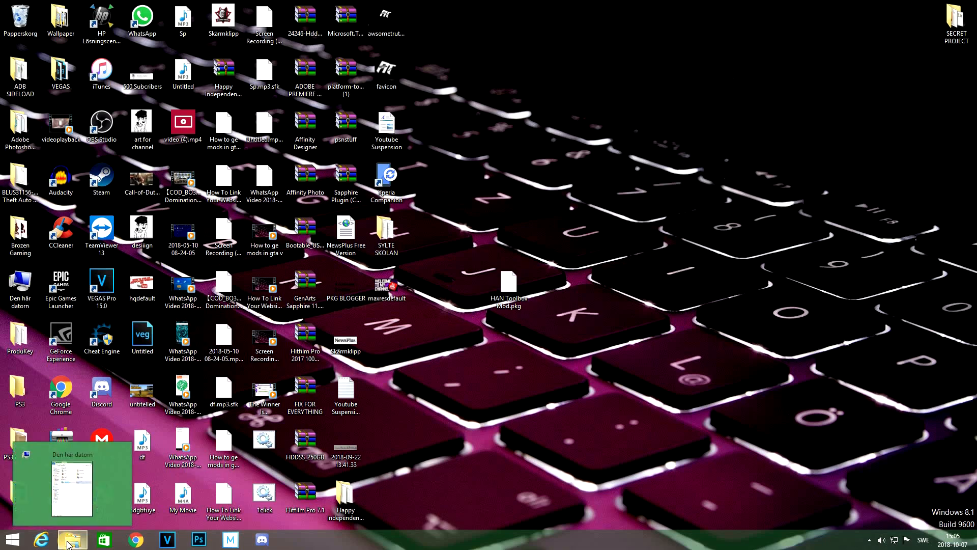
pyautogui.click(71, 539)
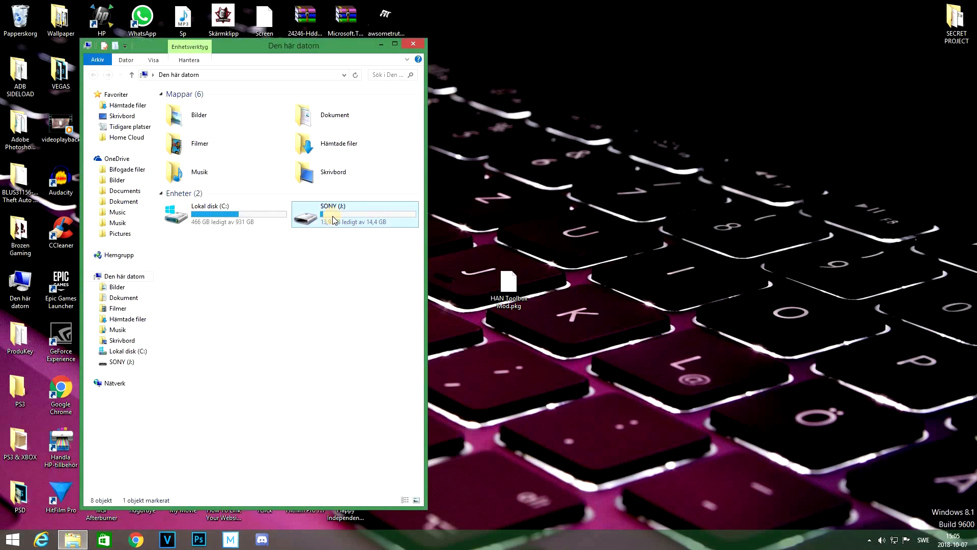
pyautogui.moveTo(340, 220)
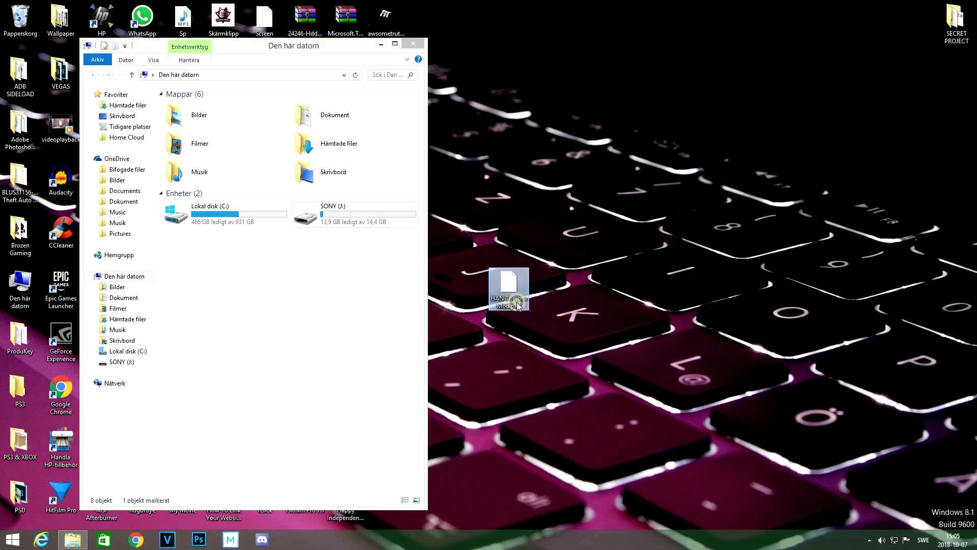
pyautogui.rightClick(509, 288)
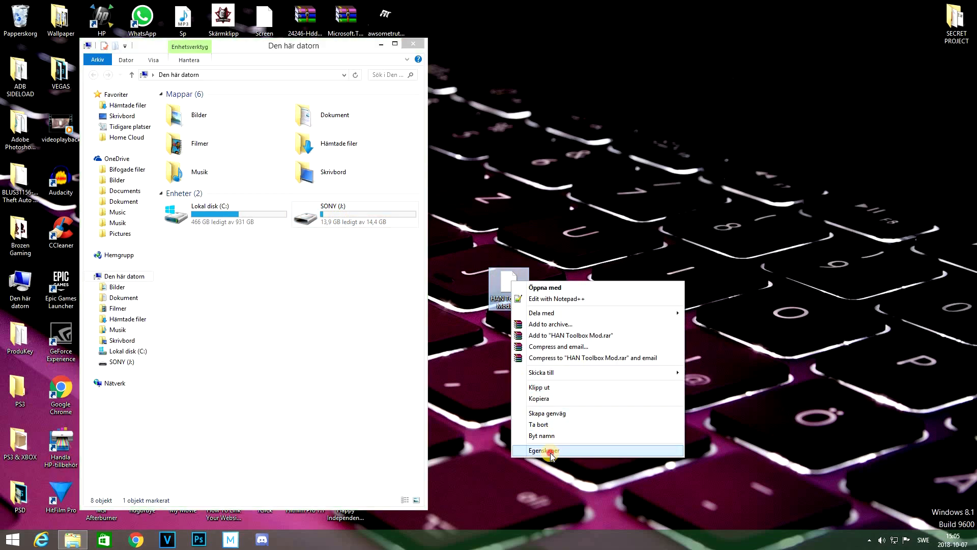
pyautogui.click(543, 450)
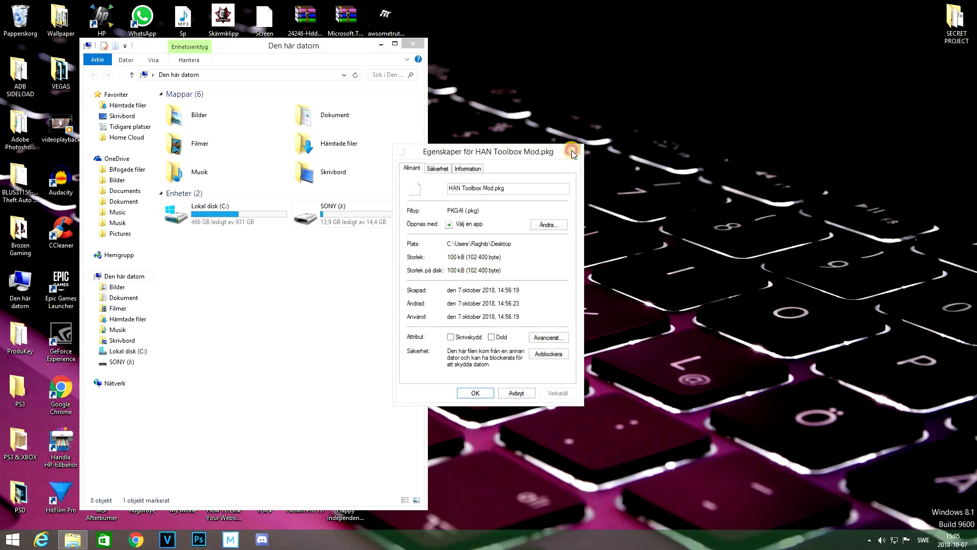
pyautogui.click(570, 150)
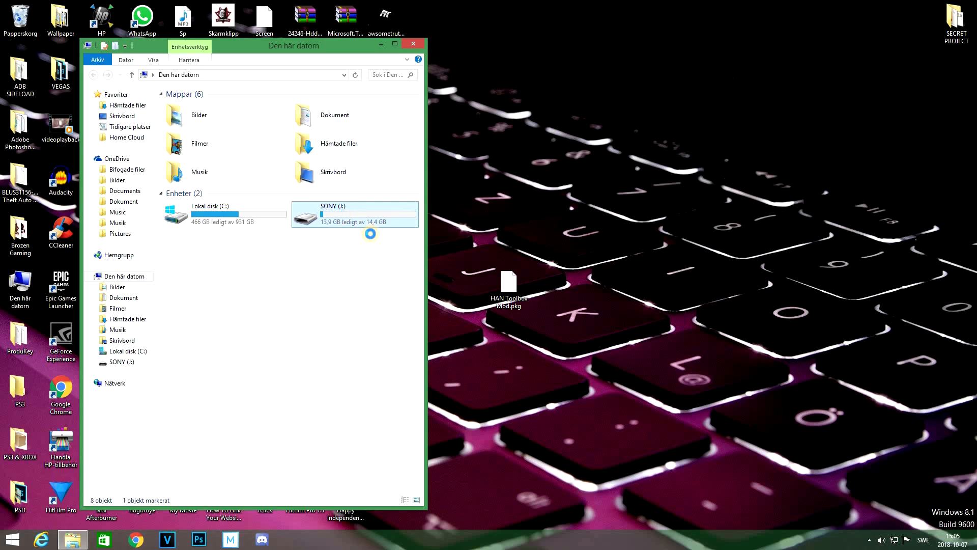
# Step: Confirm the SONY (J:) USB drive is formatted as FAT32 in its properties
pyautogui.rightClick(332, 215)
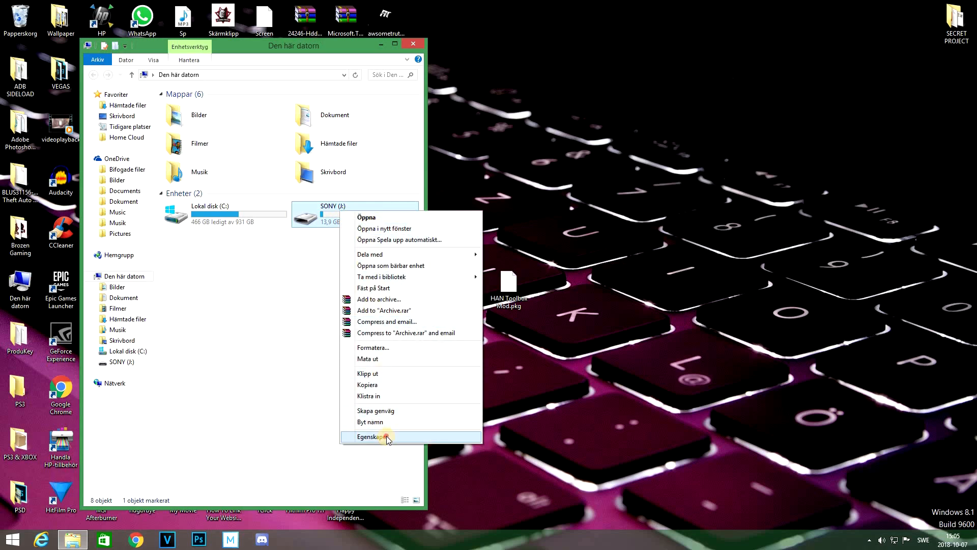
pyautogui.click(373, 436)
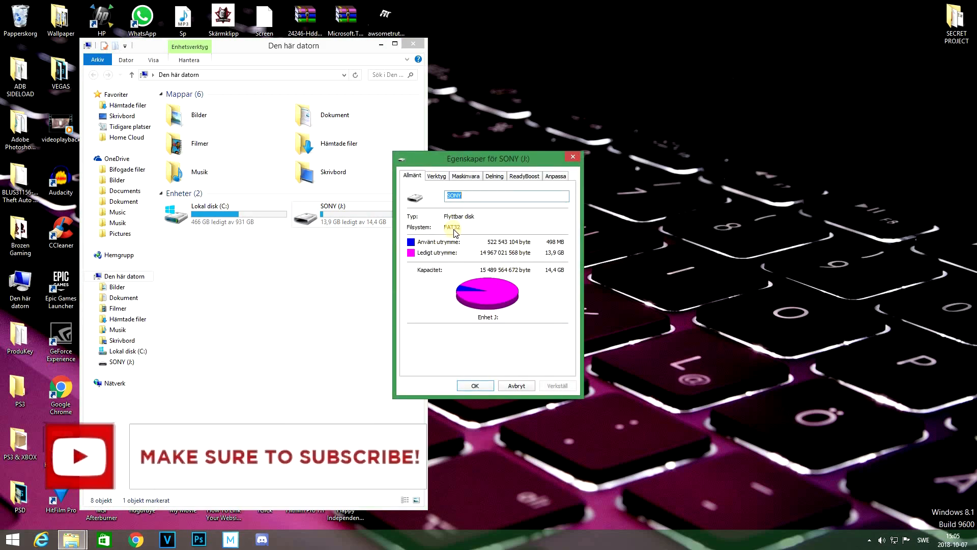
pyautogui.click(515, 385)
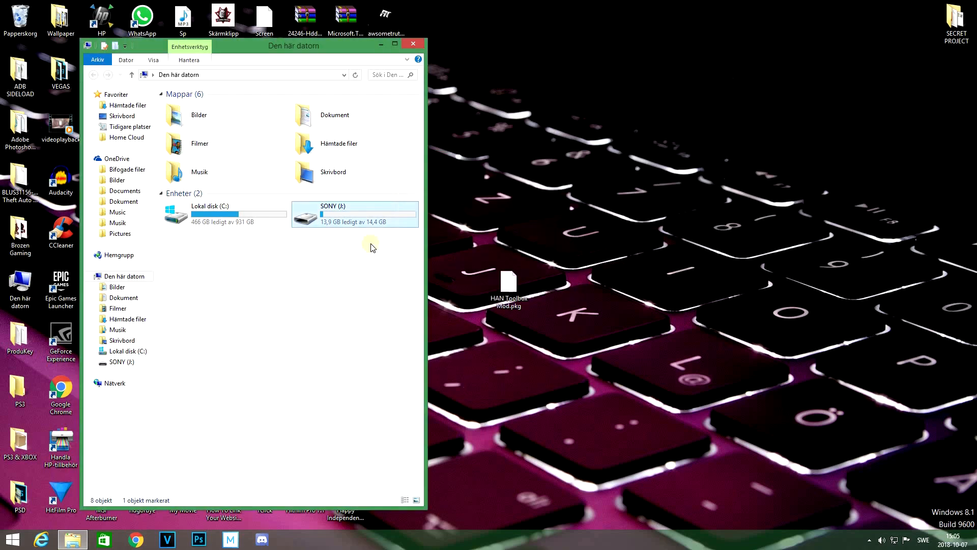
# Step: Verify HAN Toolbox Mod.pkg sits in the SONY (J:) drive root, then close Explorer
pyautogui.doubleClick(354, 213)
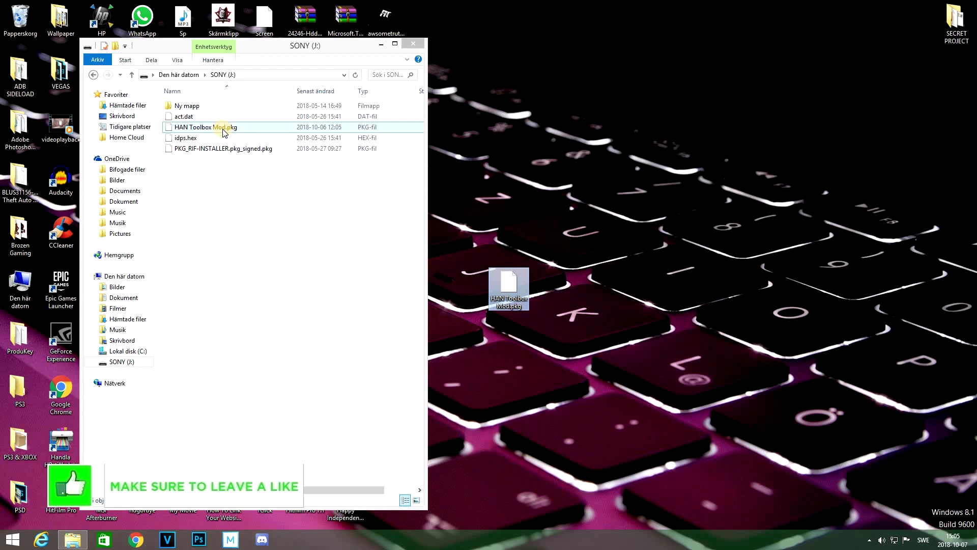
pyautogui.moveTo(381, 64)
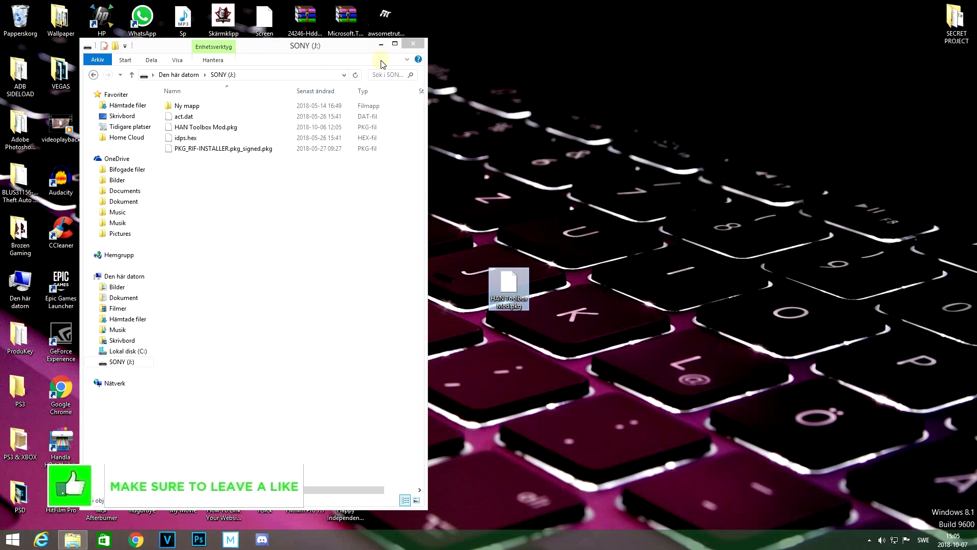
pyautogui.click(412, 43)
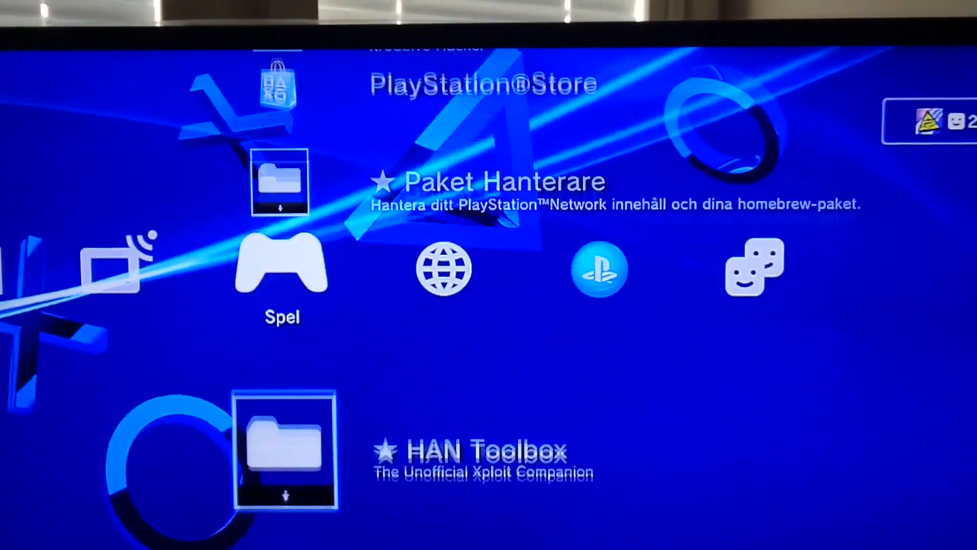
# Step: Install HAN Toolbox Mod.pkg via Package Manager and launch HAN Toolbox from the Games column
pyautogui.scroll(-3)
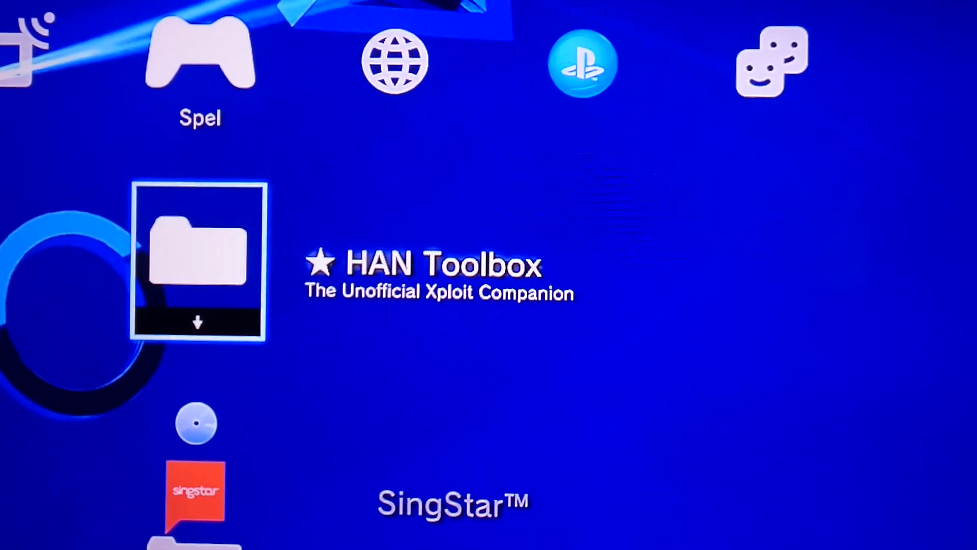
pyautogui.press('Up')
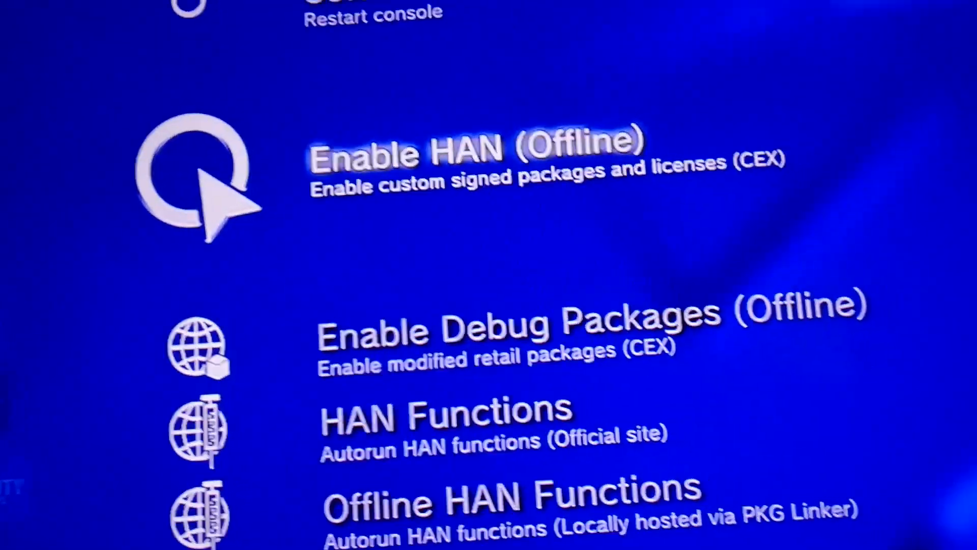
# Step: Enable HAN (Offline) and return to the Games column showing the PlayStation®3 folder with 6 titles
pyautogui.scroll(3)
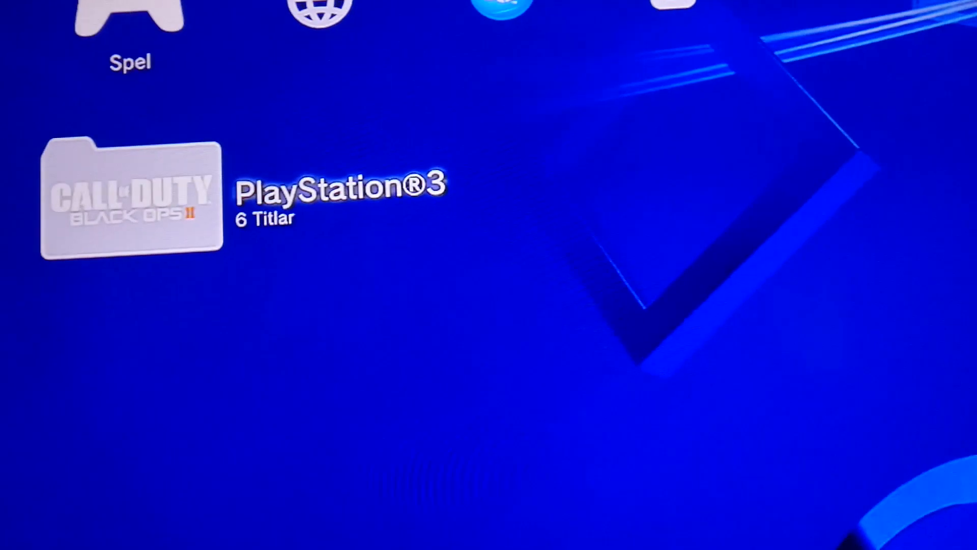
# Step: Browse the PlayStation®3 game list with Battlefield 4, Call of Duty: Black Ops, FIFA 18 and GTA V
pyautogui.click(131, 199)
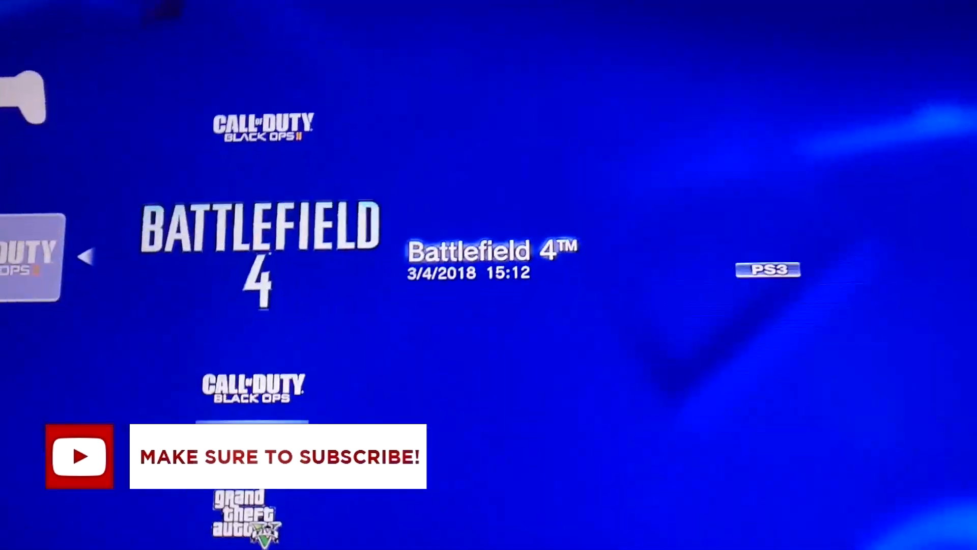
pyautogui.scroll(-3)
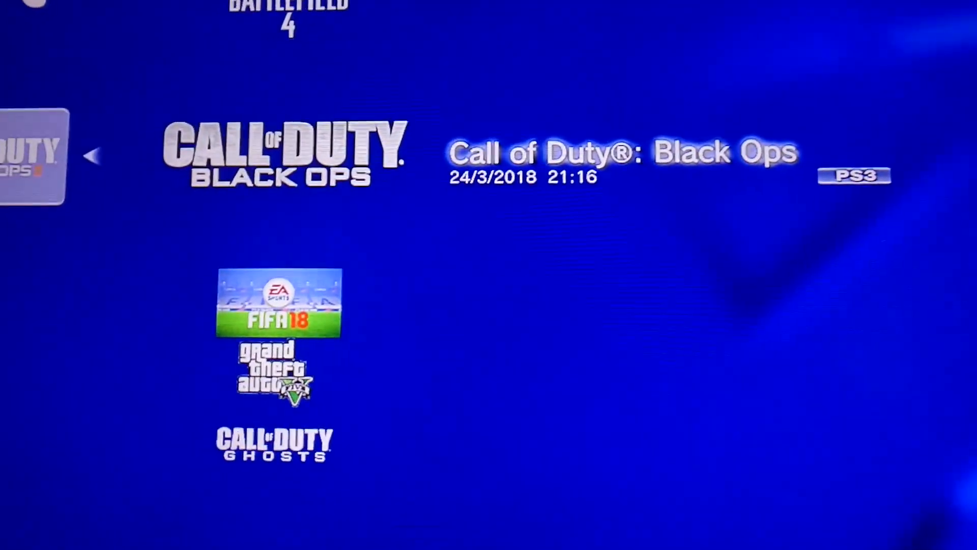